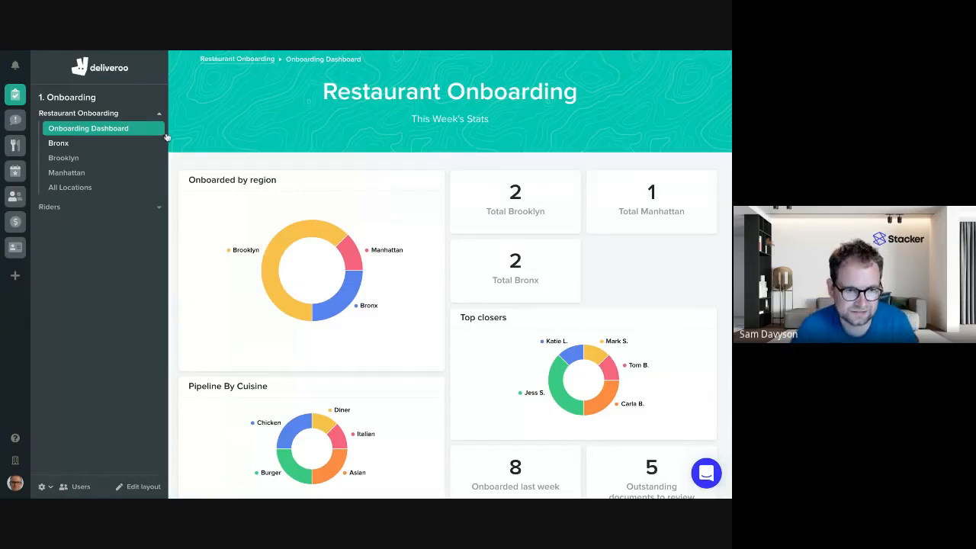
{"action": "mouse_move", "coordinate": [44, 480]}
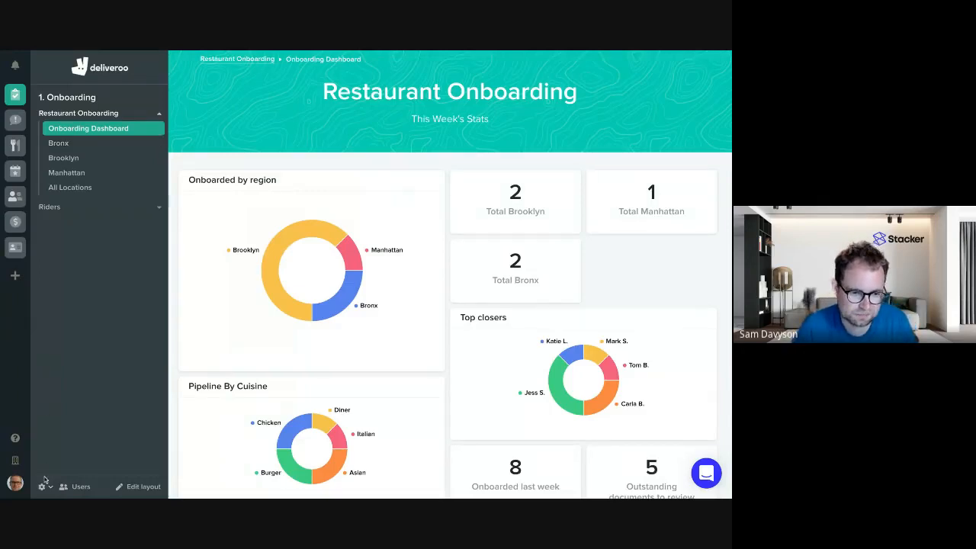
- Look over the app-wide settings for the onboarding app and close them again
{"action": "left_click", "coordinate": [43, 487]}
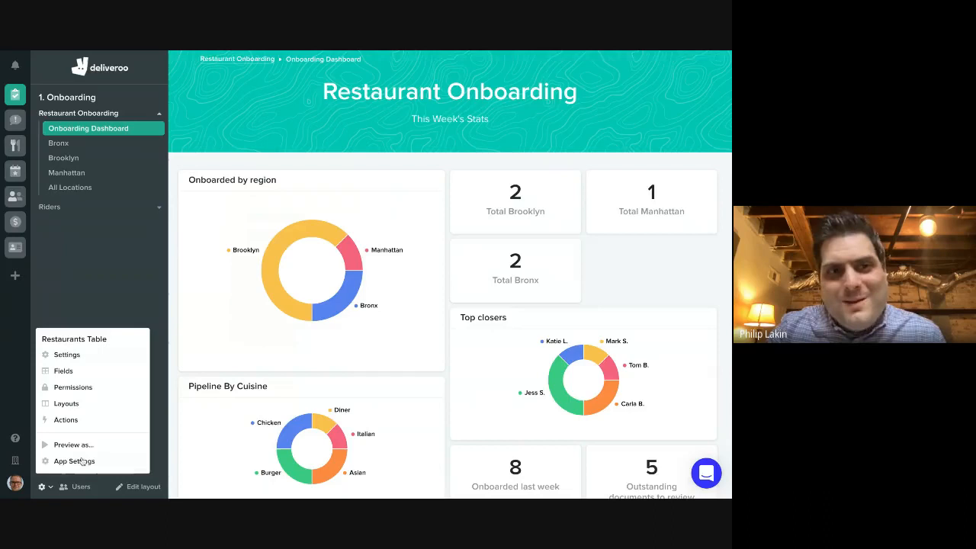
{"action": "left_click", "coordinate": [73, 461]}
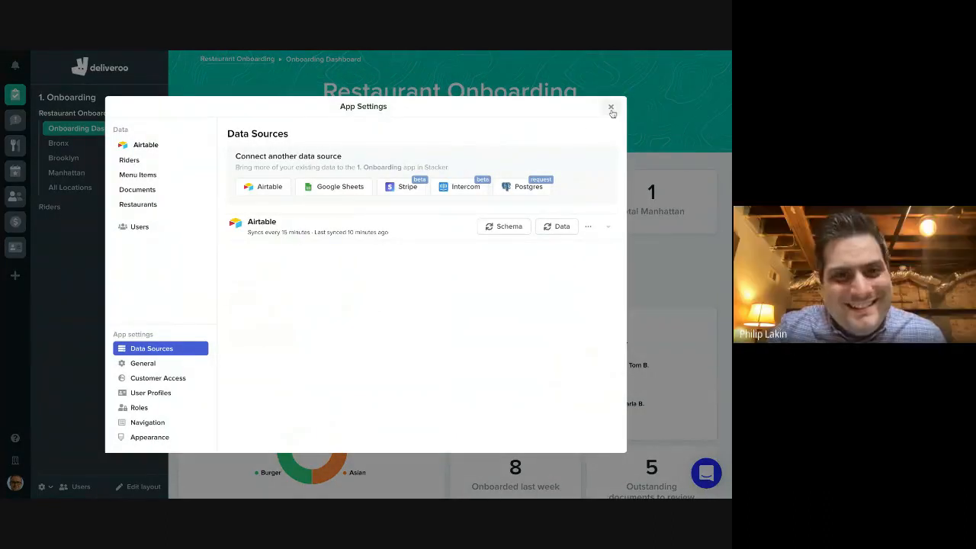
{"action": "left_click", "coordinate": [610, 106]}
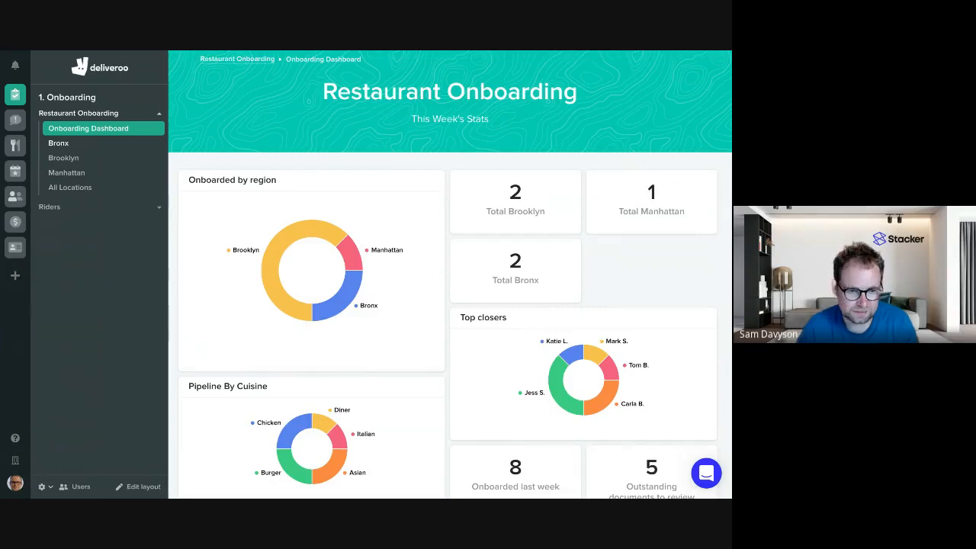
{"action": "mouse_move", "coordinate": [128, 316]}
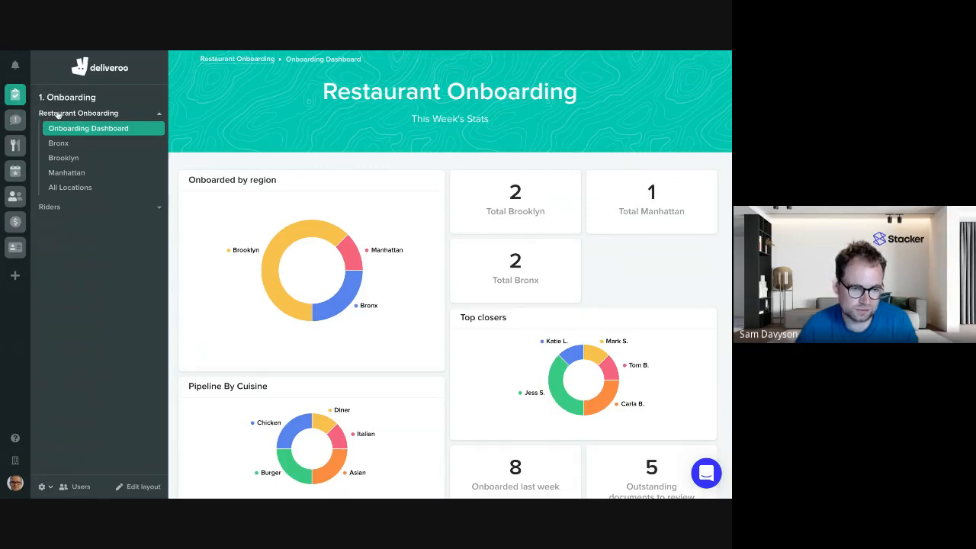
{"action": "mouse_move", "coordinate": [128, 70]}
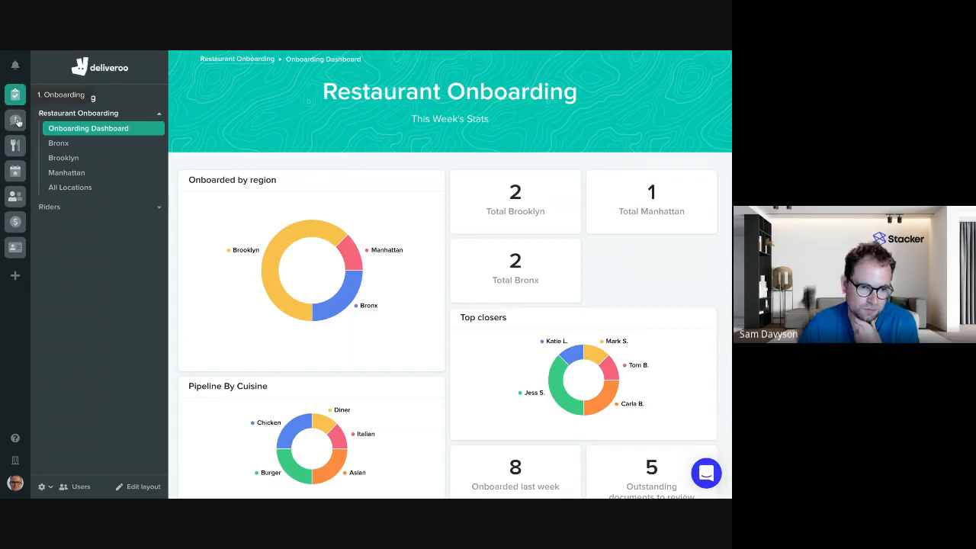
- Switch to the customer complaints app and return to the restaurant onboarding app
{"action": "left_click", "coordinate": [15, 147]}
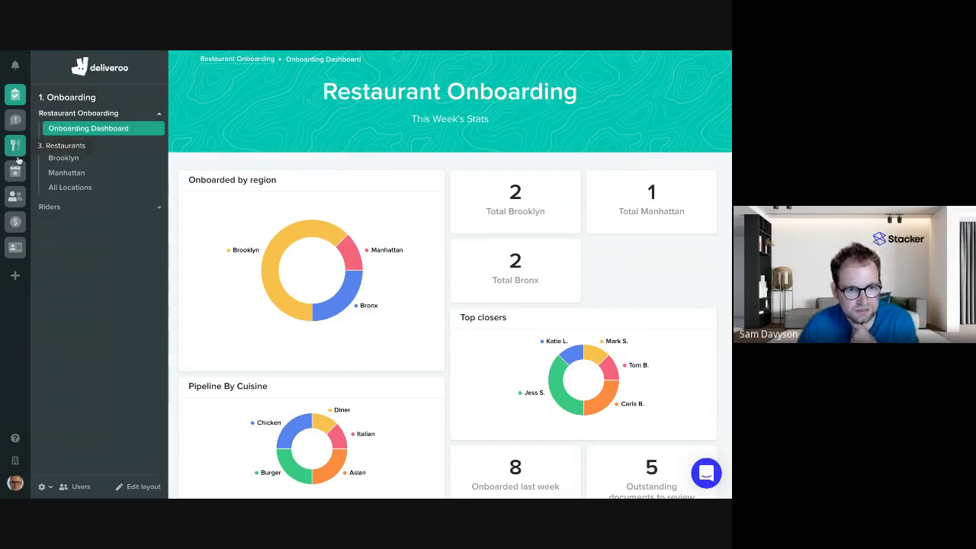
{"action": "left_click", "coordinate": [15, 195]}
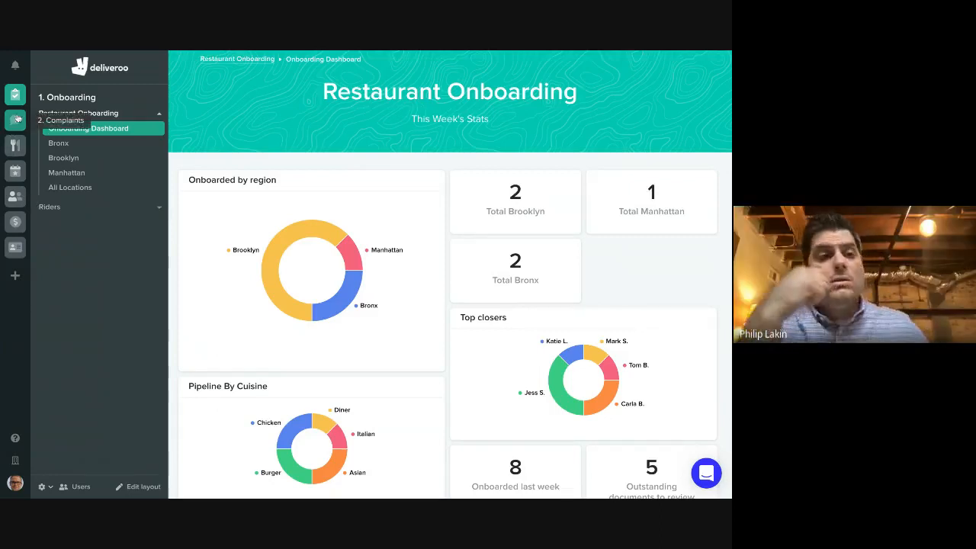
{"action": "left_click", "coordinate": [64, 119]}
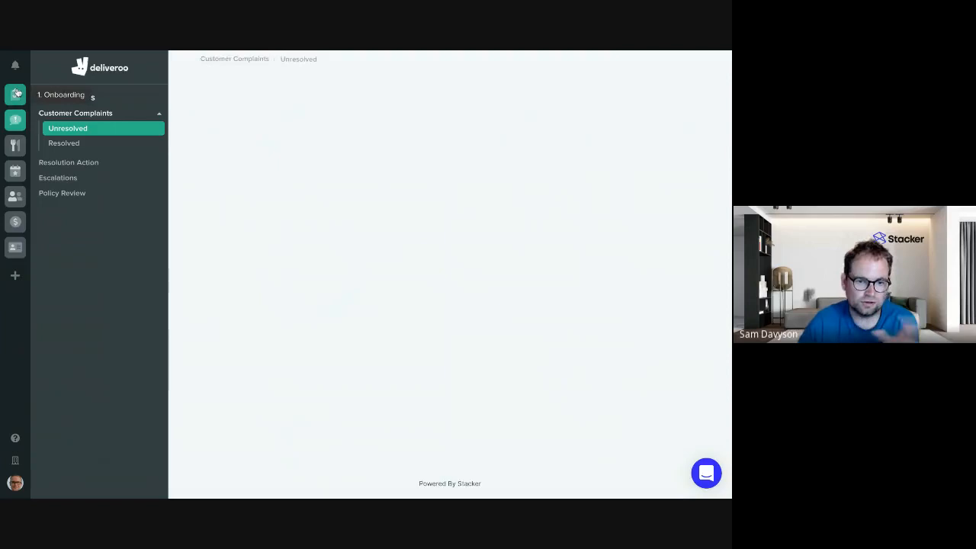
{"action": "left_click", "coordinate": [15, 120]}
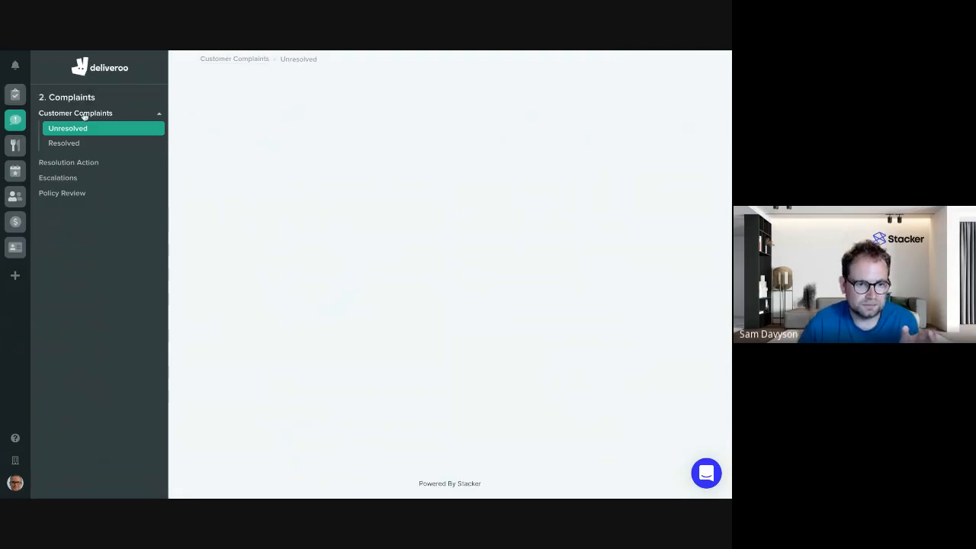
{"action": "left_click", "coordinate": [15, 94]}
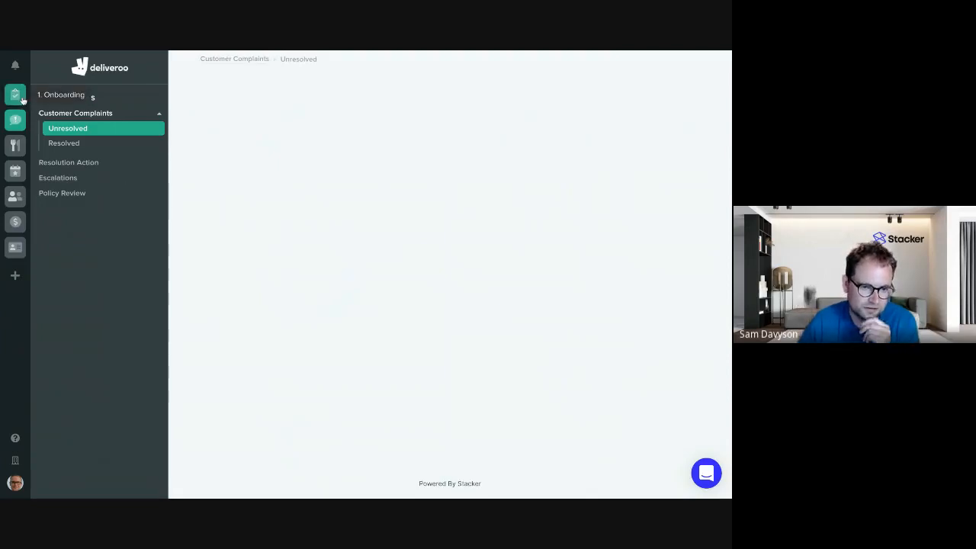
{"action": "left_click", "coordinate": [15, 94]}
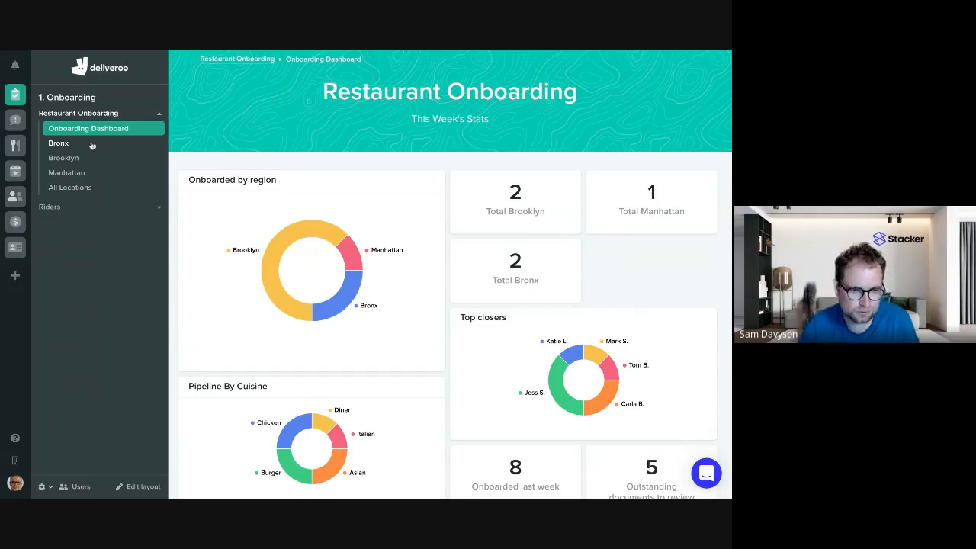
- Open the LA Breakfast Club record from the Bronx pipeline's Onboarded column
{"action": "left_click", "coordinate": [58, 144]}
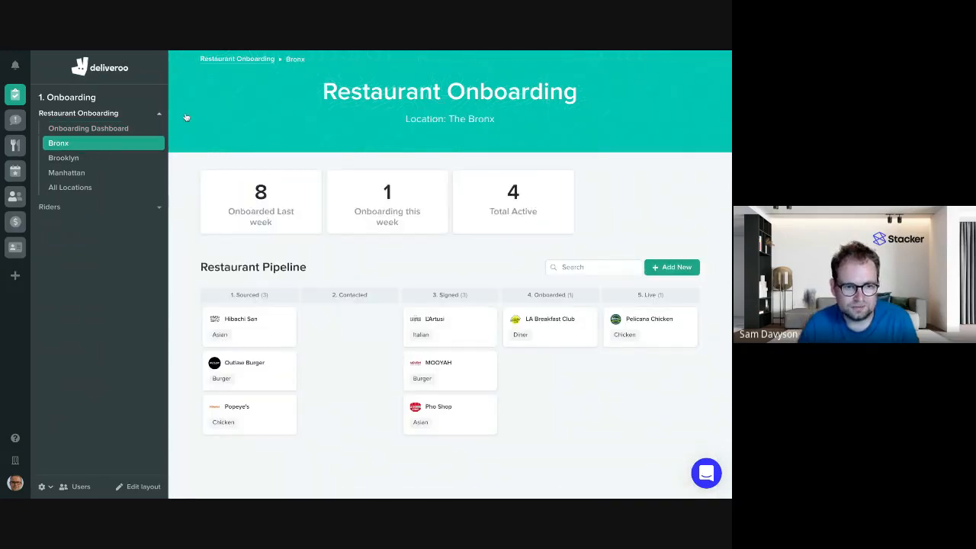
{"action": "mouse_move", "coordinate": [601, 357]}
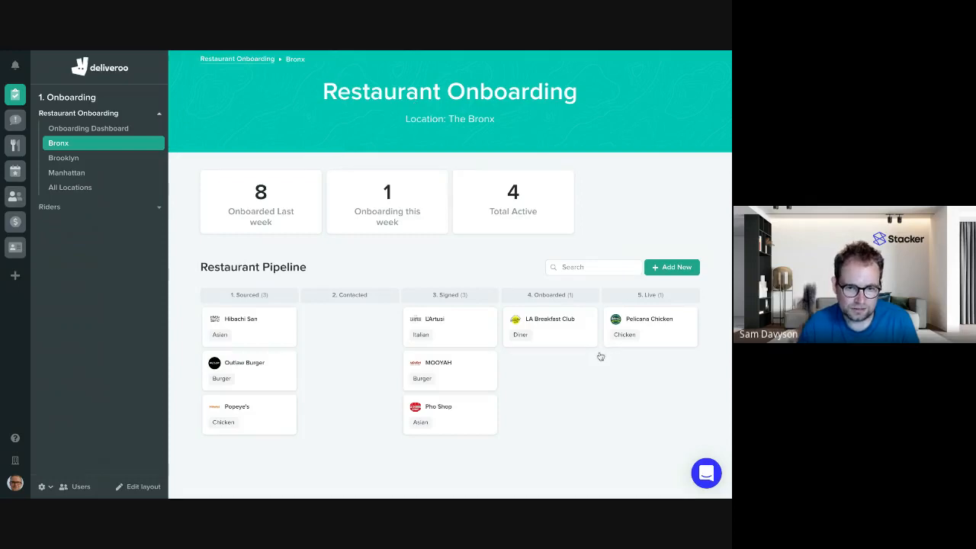
{"action": "mouse_move", "coordinate": [546, 372]}
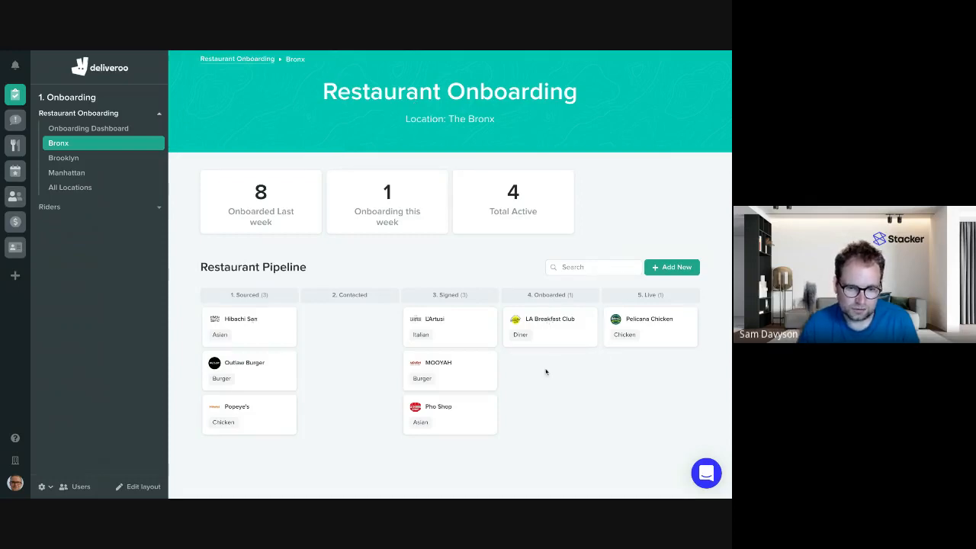
{"action": "mouse_move", "coordinate": [374, 339]}
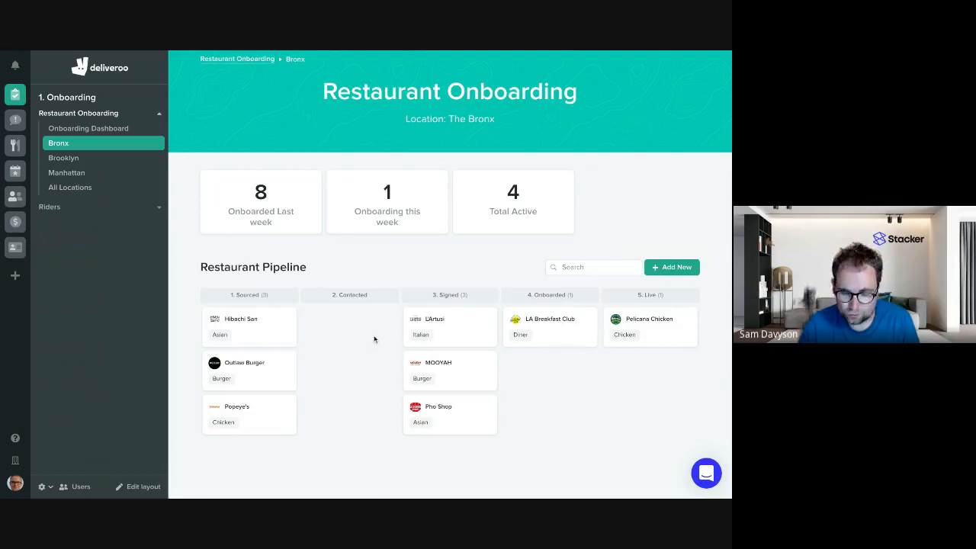
{"action": "mouse_move", "coordinate": [561, 329]}
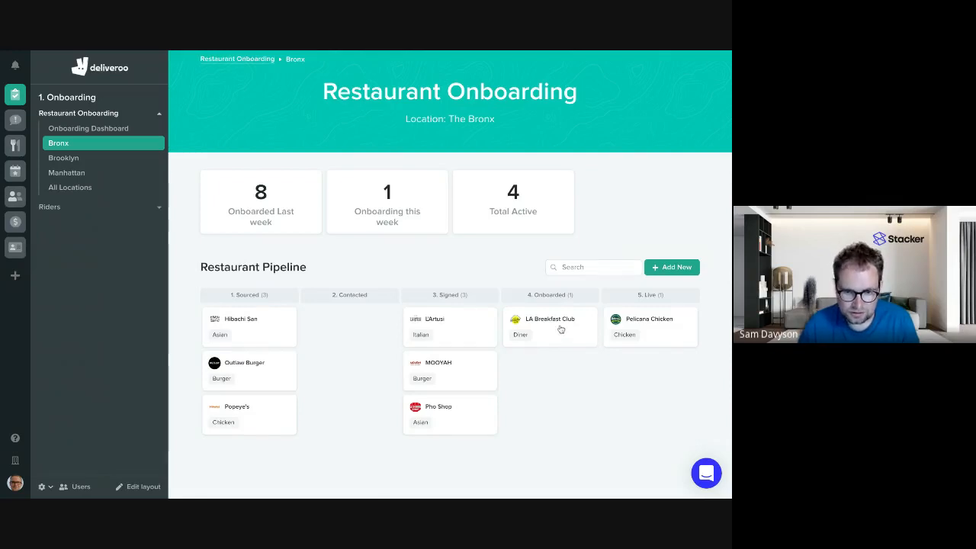
{"action": "left_click", "coordinate": [549, 326]}
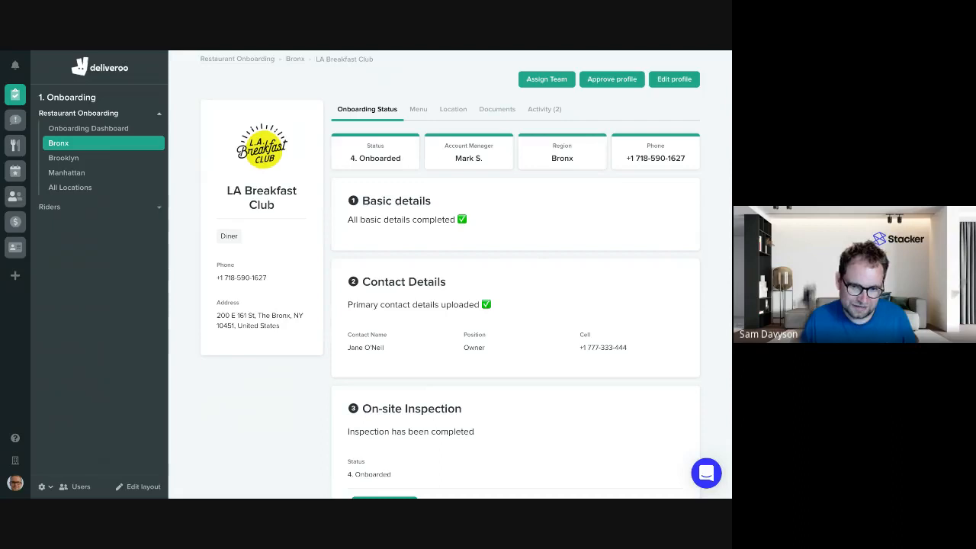
- Browse LA Breakfast Club's menu items and return to its onboarding status details
{"action": "scroll", "scroll_direction": "down", "scroll_amount": 3}
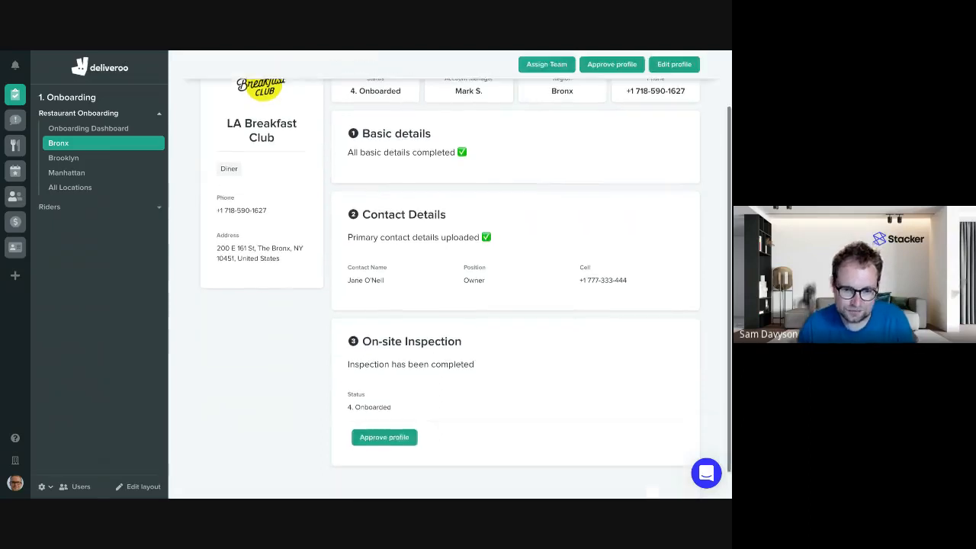
{"action": "scroll", "scroll_direction": "up", "scroll_amount": 3}
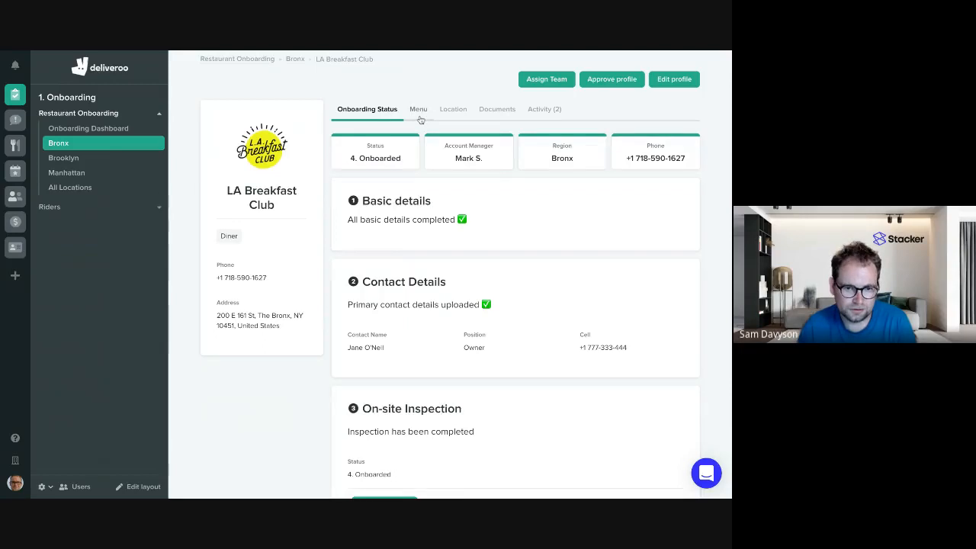
{"action": "left_click", "coordinate": [418, 110]}
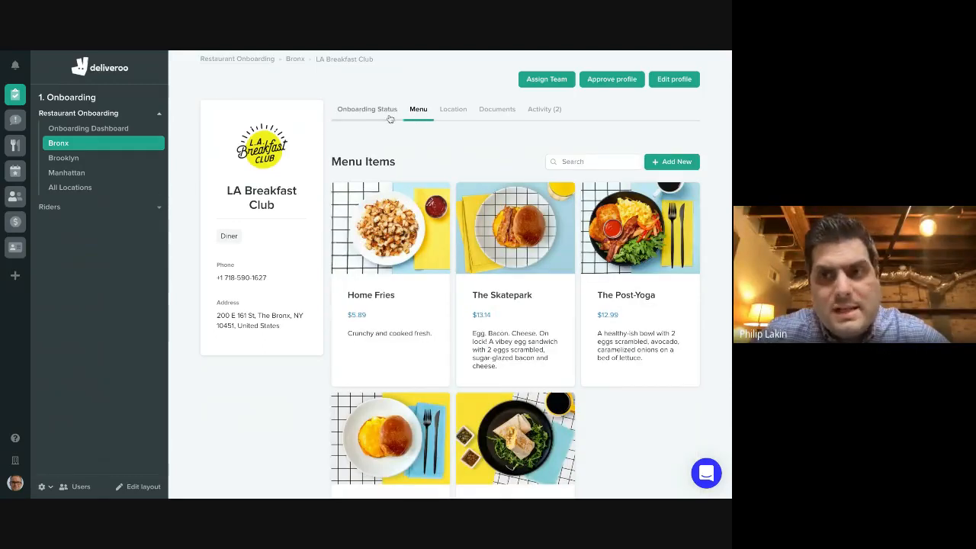
{"action": "left_click", "coordinate": [366, 110]}
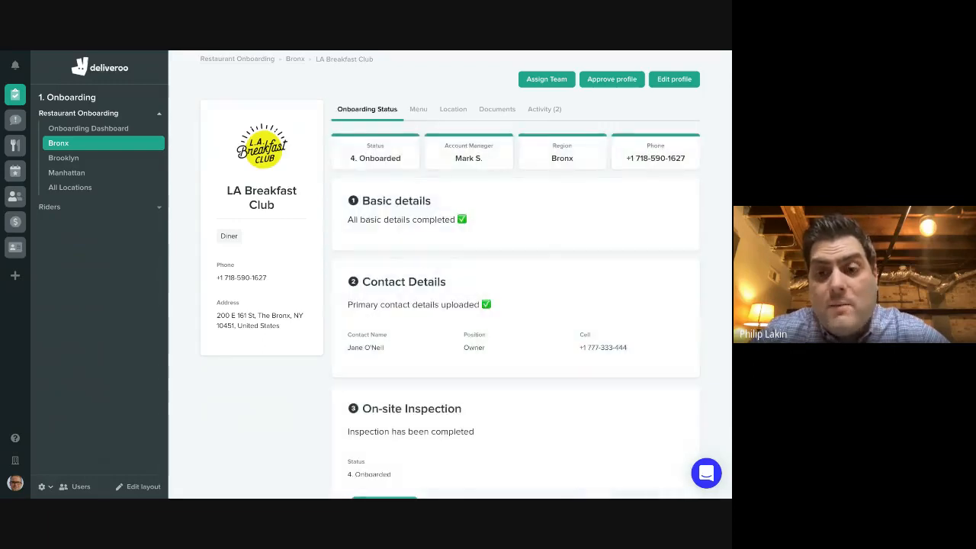
- Start approving the profile from the On-site Inspection section
{"action": "scroll", "scroll_direction": "down", "scroll_amount": 3}
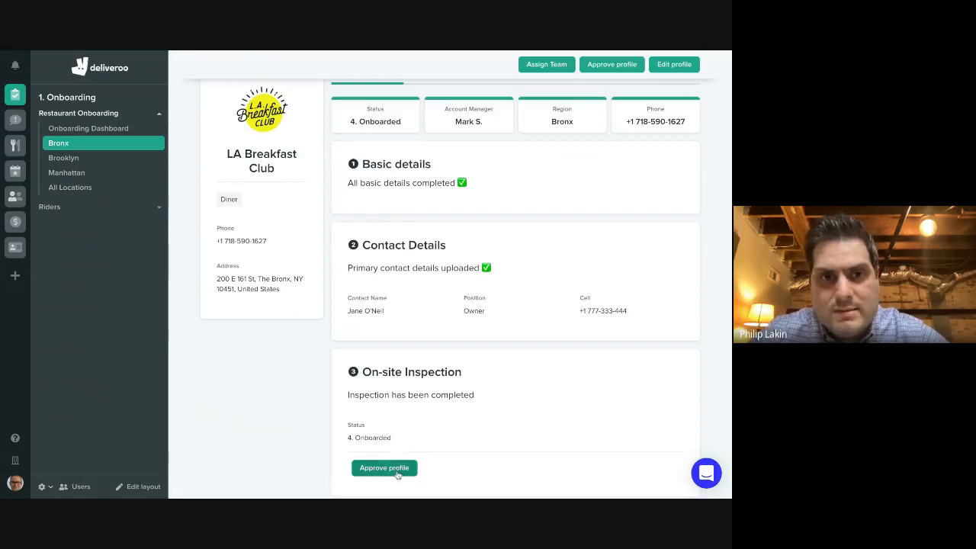
{"action": "scroll", "scroll_direction": "up", "scroll_amount": 3}
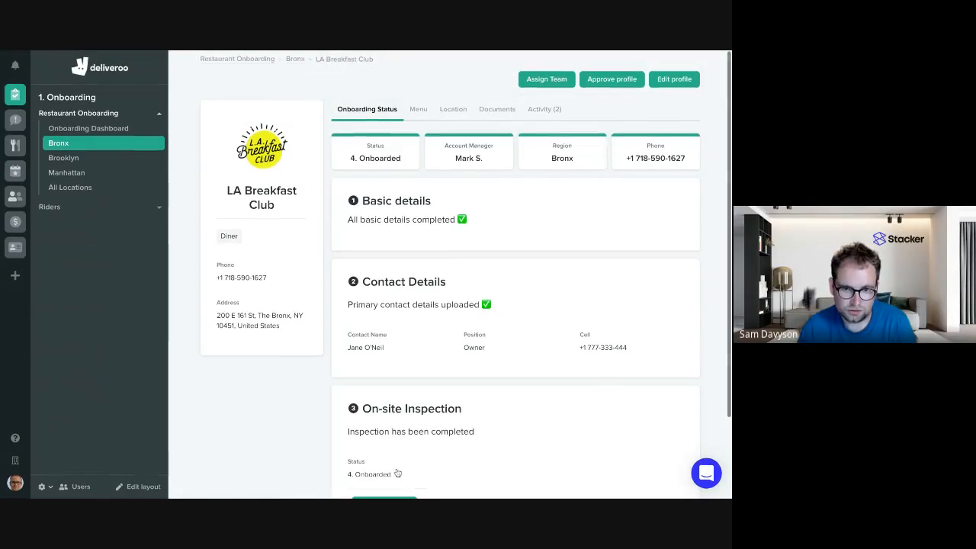
{"action": "scroll", "scroll_direction": "down", "scroll_amount": 3}
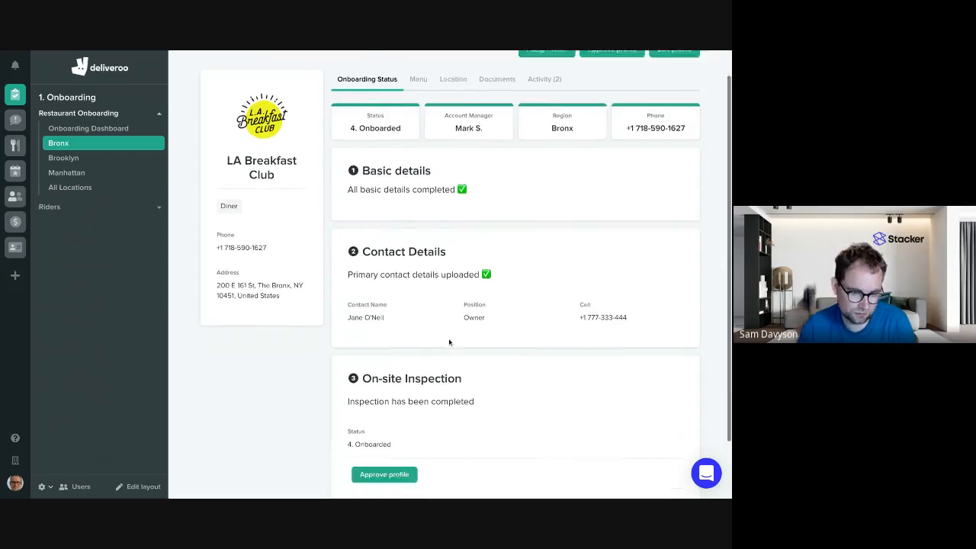
{"action": "left_click", "coordinate": [384, 453]}
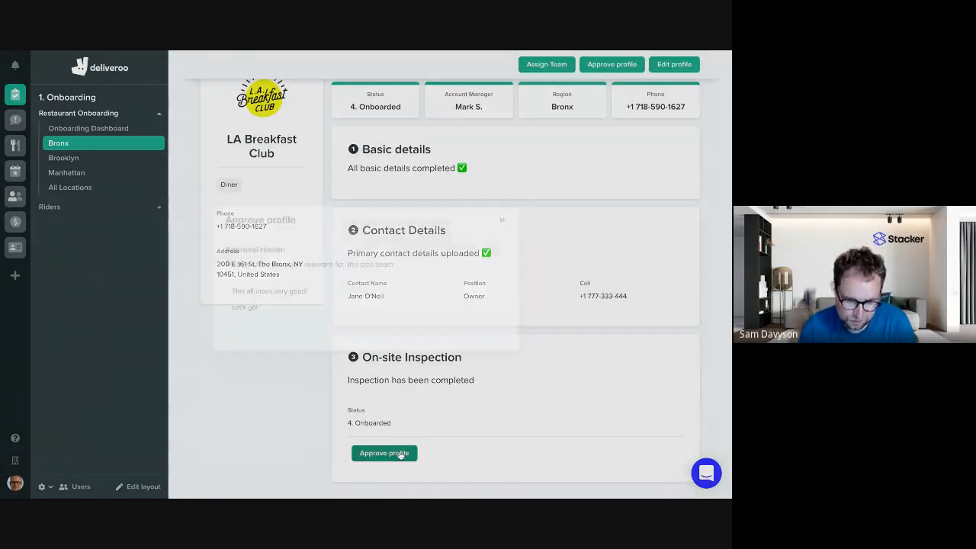
- Replace the approval note with "Fantastic ! lets do this." and save the approval
{"action": "left_click", "coordinate": [384, 453]}
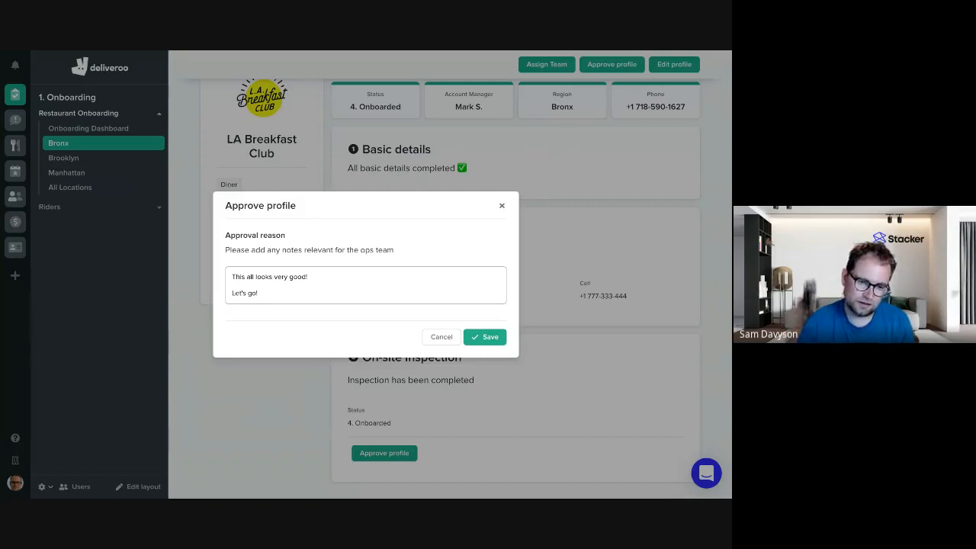
{"action": "mouse_move", "coordinate": [326, 315]}
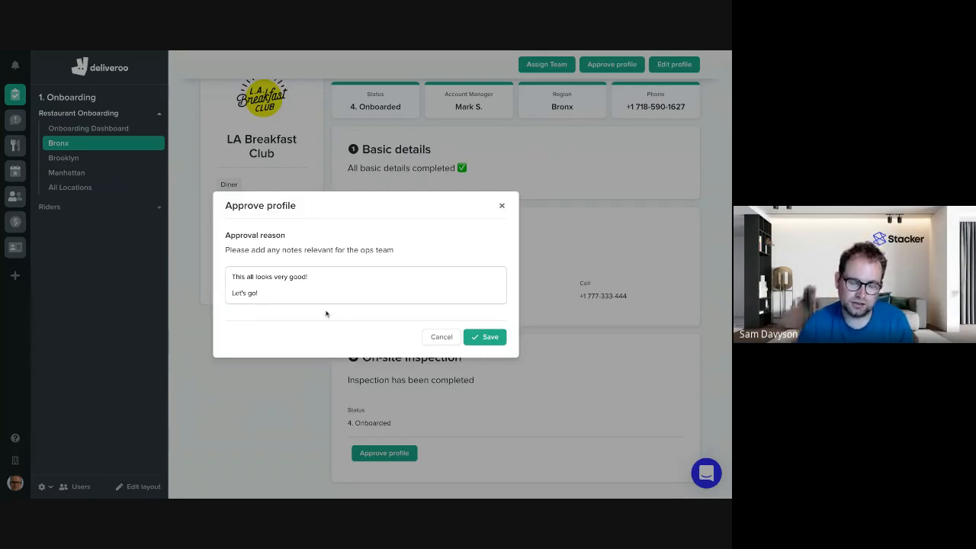
{"action": "mouse_move", "coordinate": [293, 176]}
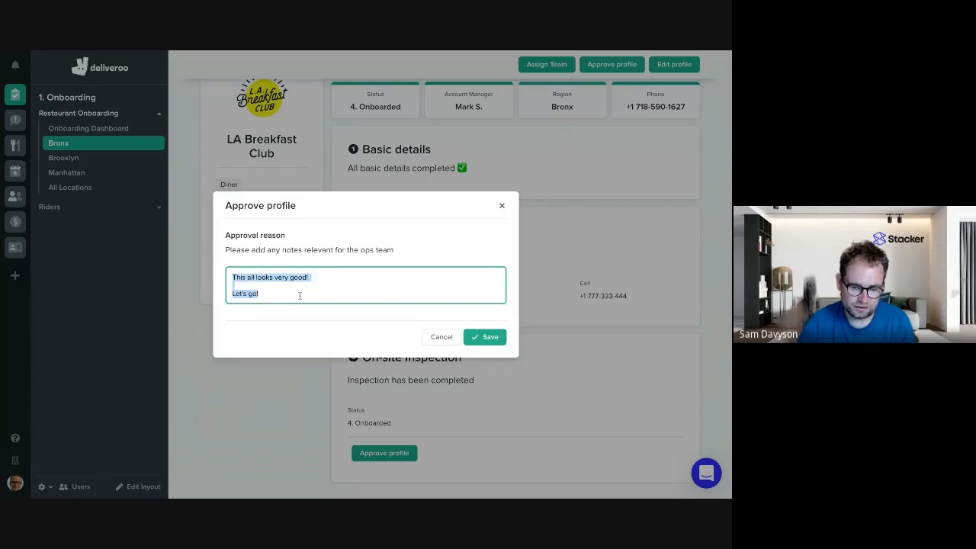
{"action": "type", "text": "Fantastic !"}
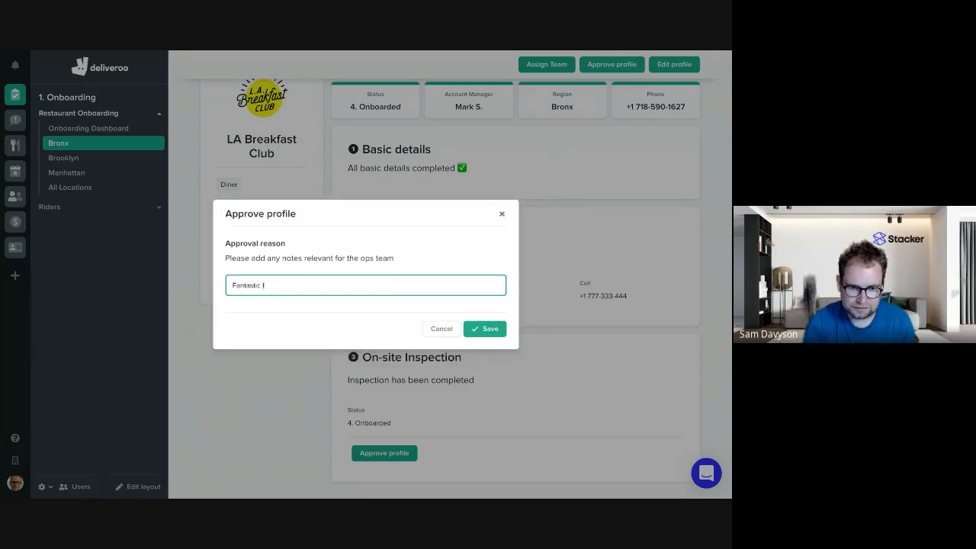
{"action": "type", "text": "lets do this."}
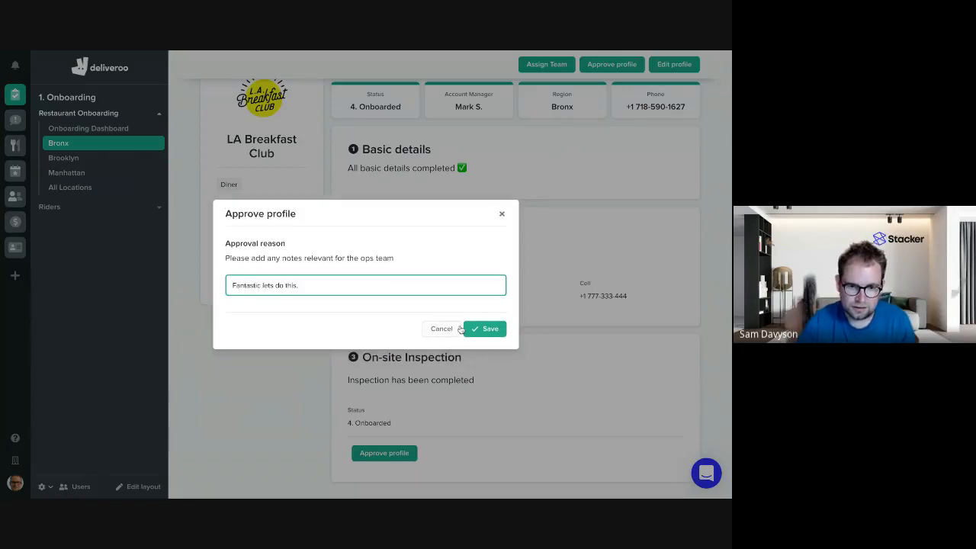
{"action": "left_click", "coordinate": [485, 330]}
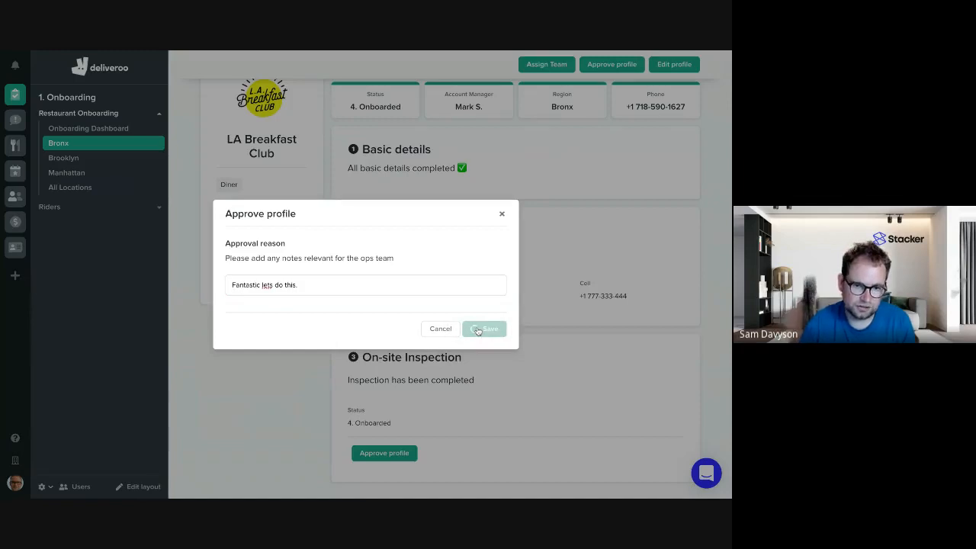
{"action": "left_click", "coordinate": [485, 329]}
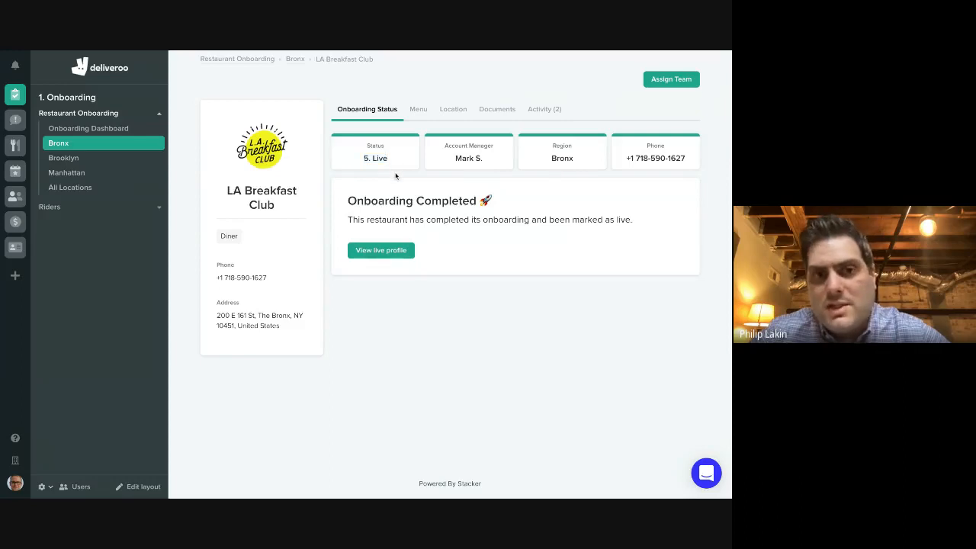
{"action": "mouse_move", "coordinate": [248, 245]}
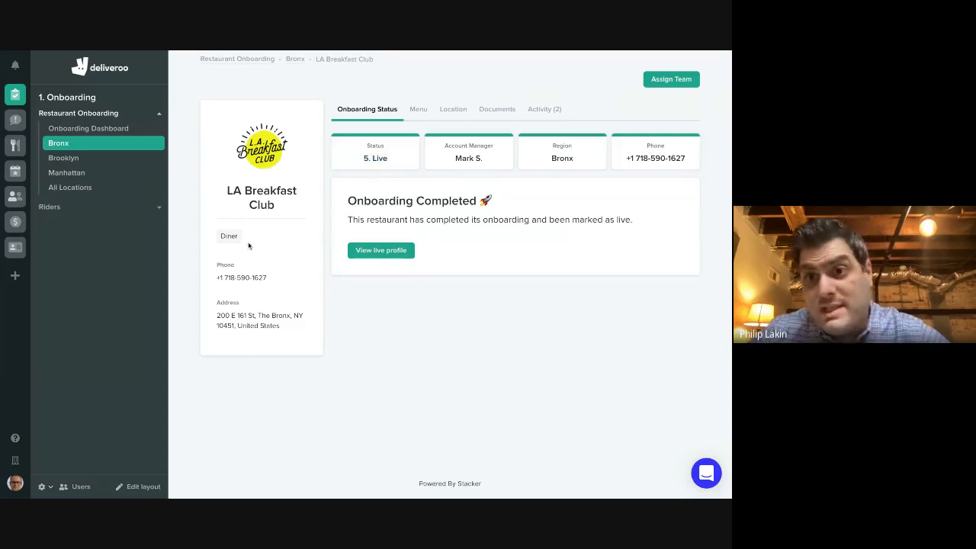
{"action": "mouse_move", "coordinate": [73, 471]}
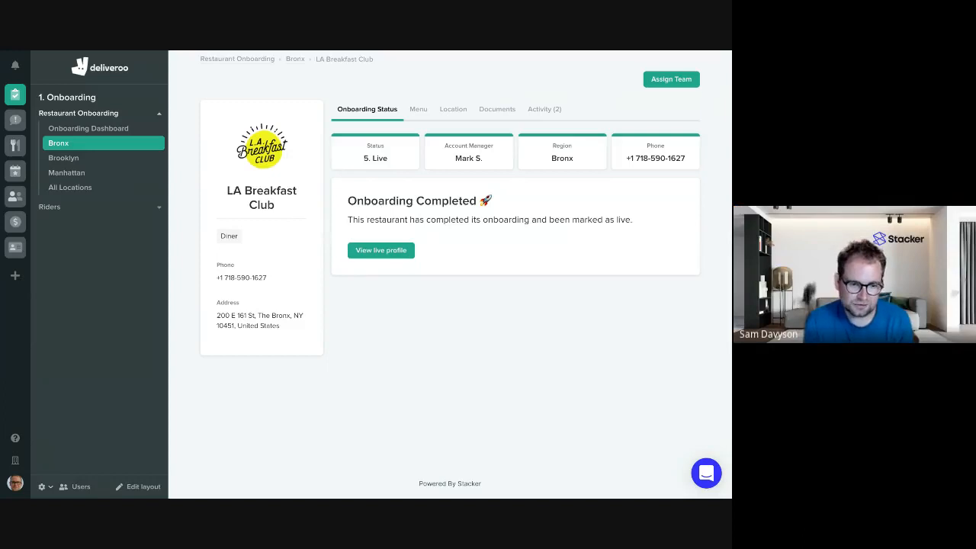
- Bring up the app configuration options once the record shows Live
{"action": "left_click", "coordinate": [43, 486]}
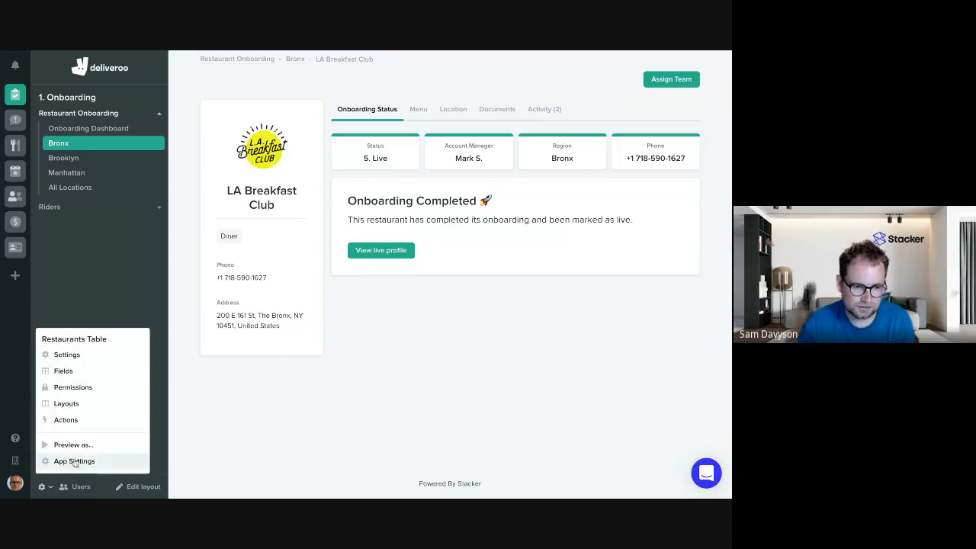
- Enable permissions for the Riders table in App Settings and open its rule for editing
{"action": "left_click", "coordinate": [73, 460]}
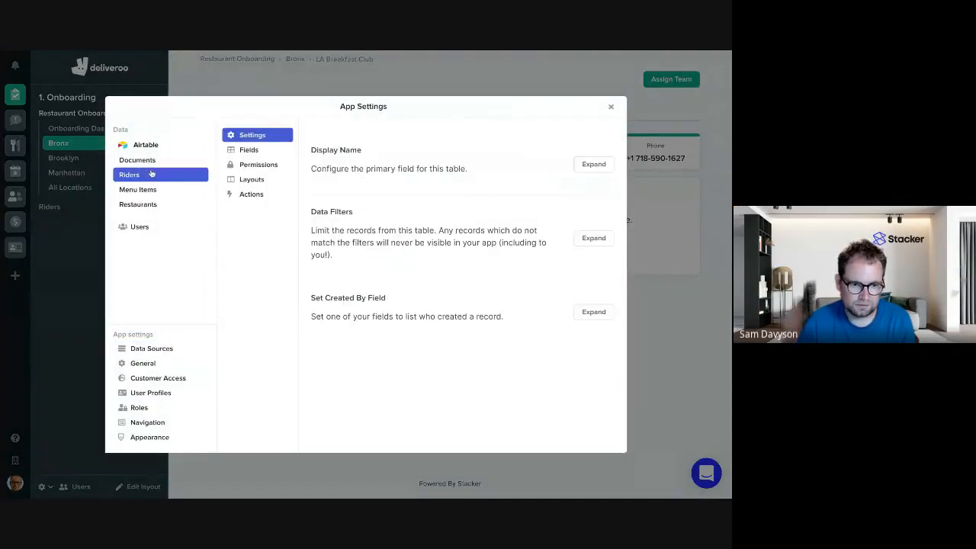
{"action": "left_click", "coordinate": [257, 165]}
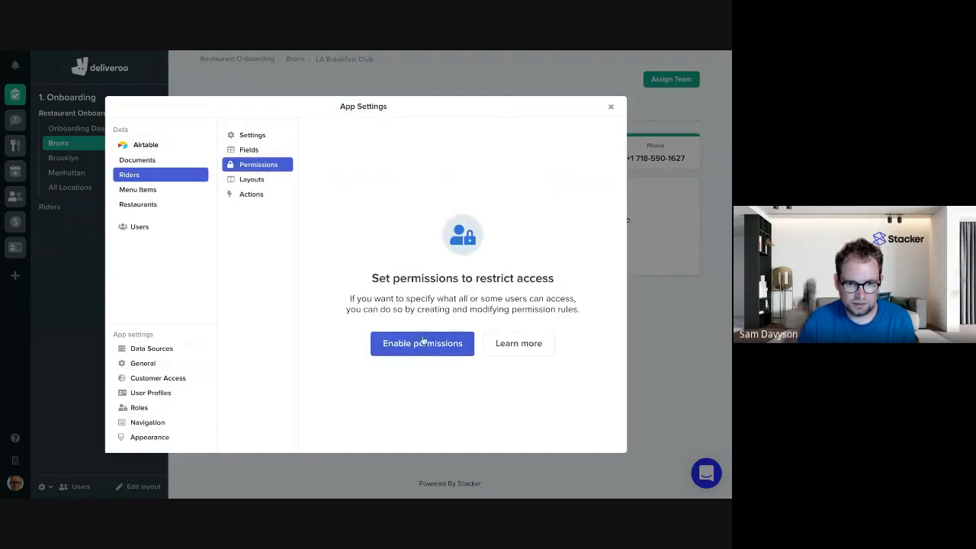
{"action": "left_click", "coordinate": [421, 343]}
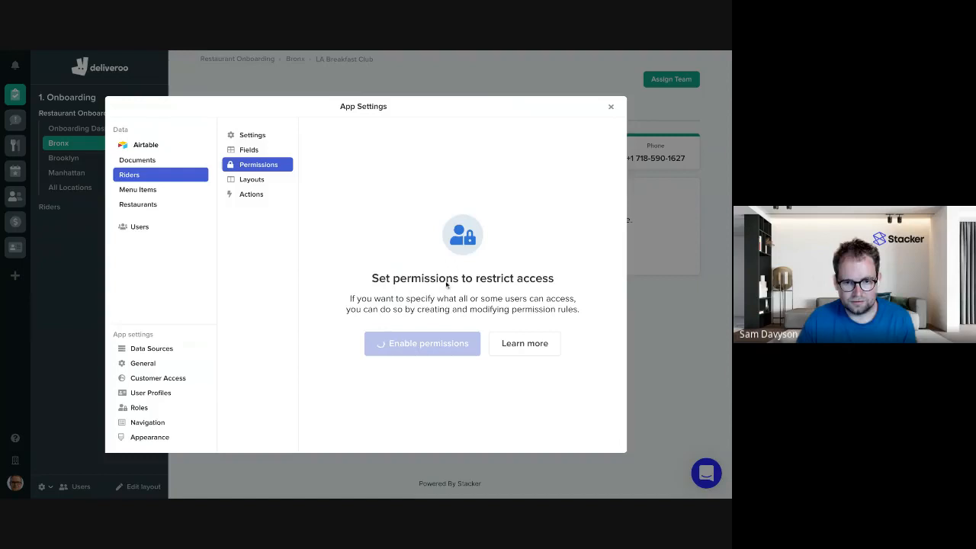
{"action": "left_click", "coordinate": [421, 343]}
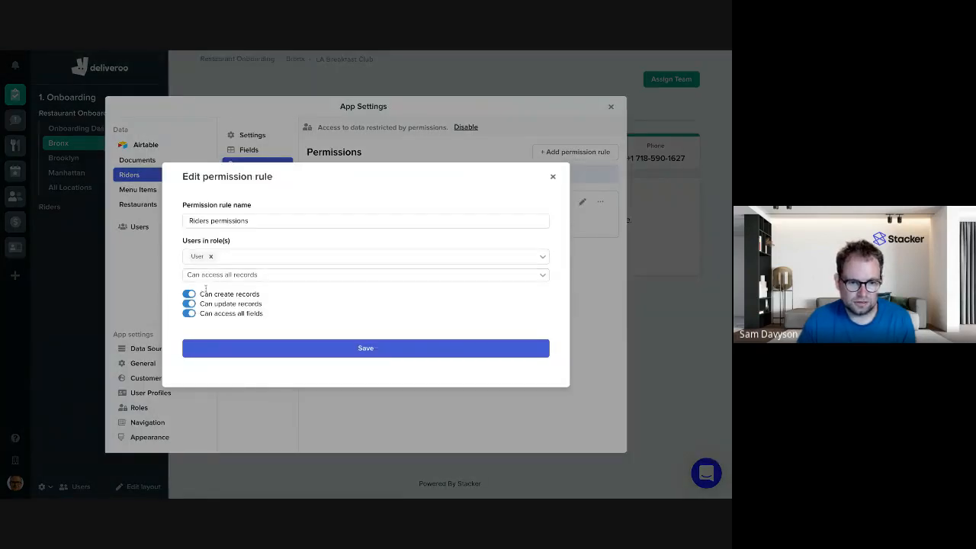
- Reveal per-field Read, Update and Create settings by turning off Can access all fields, then close unsaved
{"action": "left_click", "coordinate": [366, 274]}
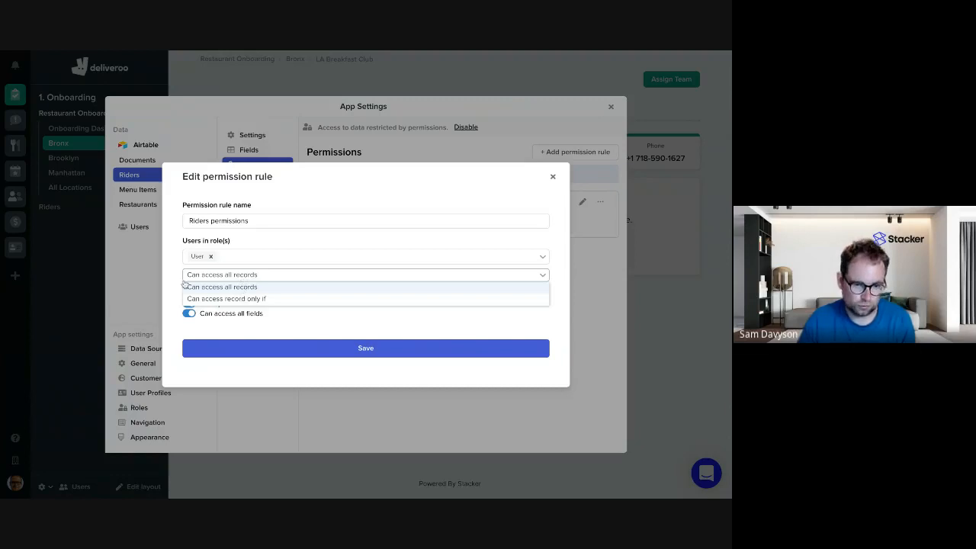
{"action": "left_click", "coordinate": [221, 287]}
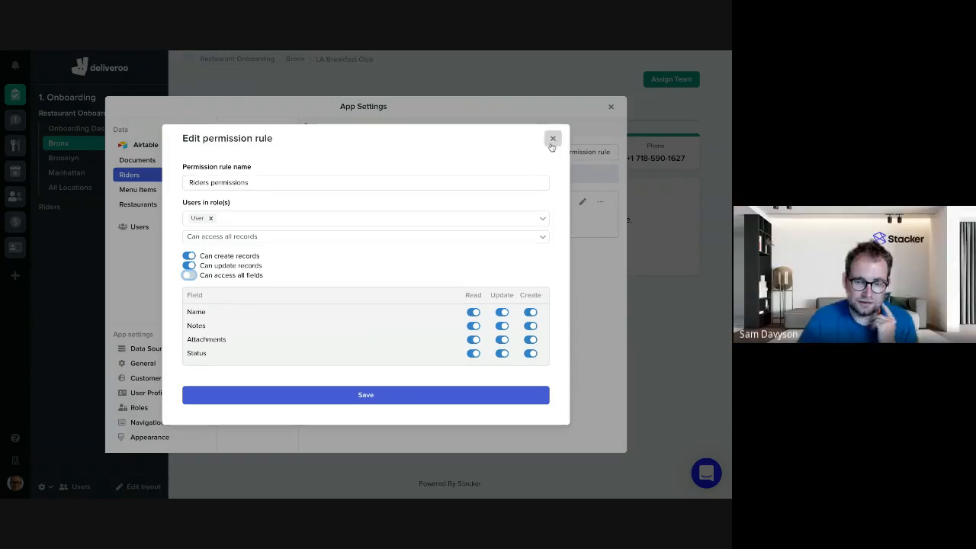
{"action": "left_click", "coordinate": [552, 139]}
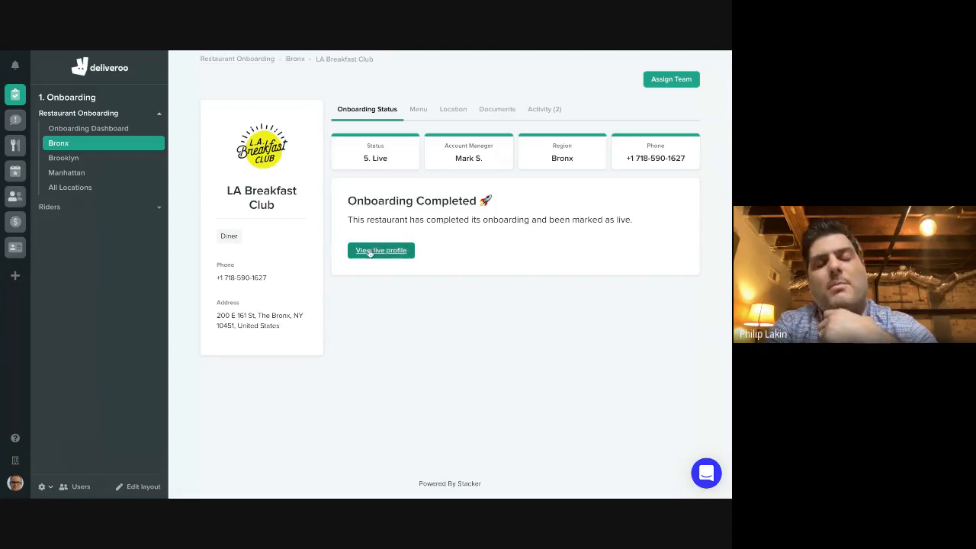
{"action": "mouse_move", "coordinate": [340, 305]}
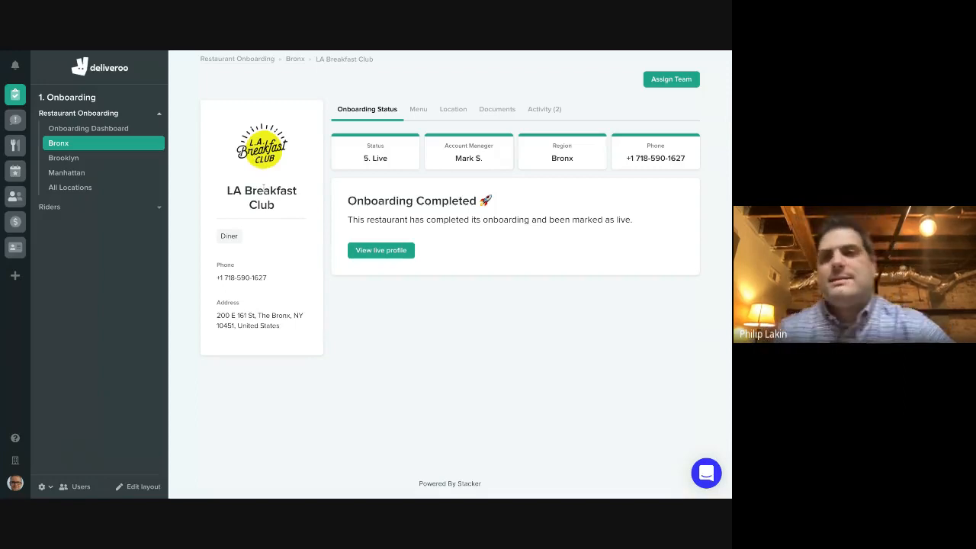
{"action": "mouse_move", "coordinate": [190, 101]}
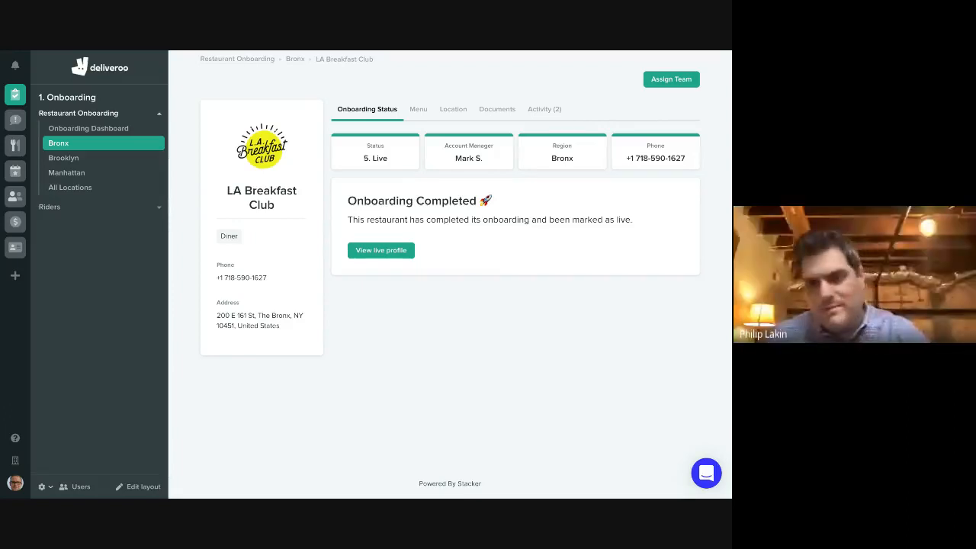
{"action": "mouse_move", "coordinate": [185, 67]}
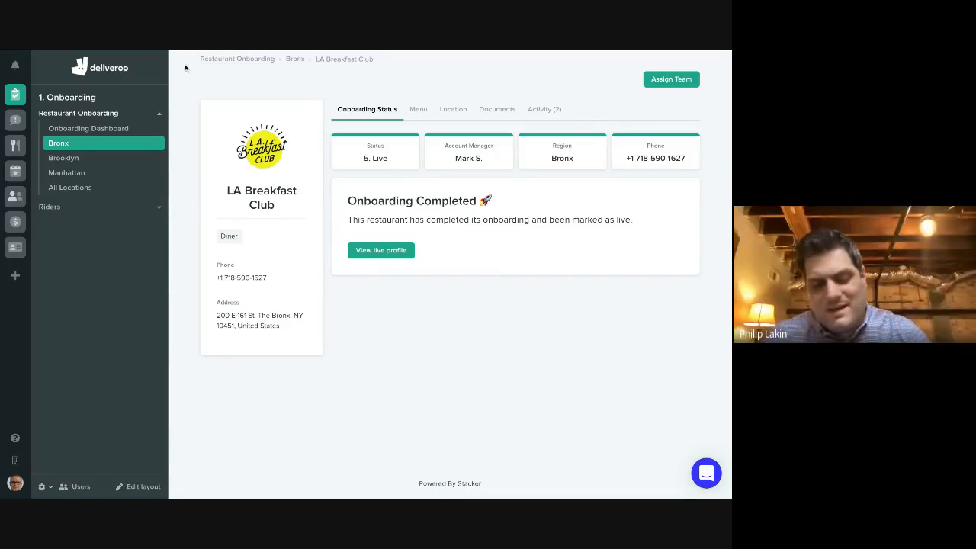